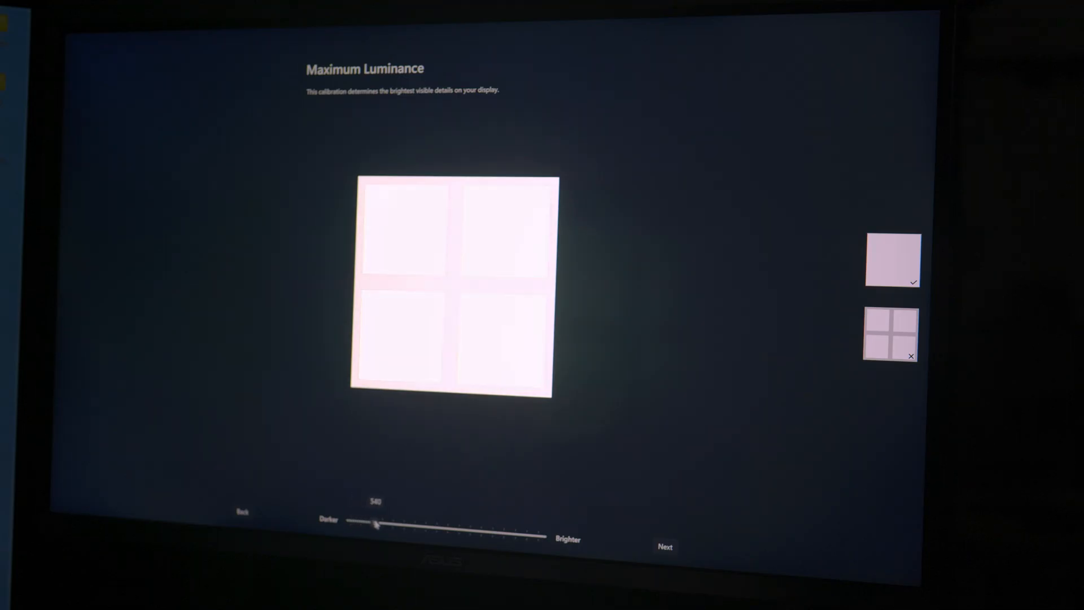
Drag the Maximum Luminance slider brighter until the grid pattern inside the square disappears.
drag(376, 524, 513, 531)
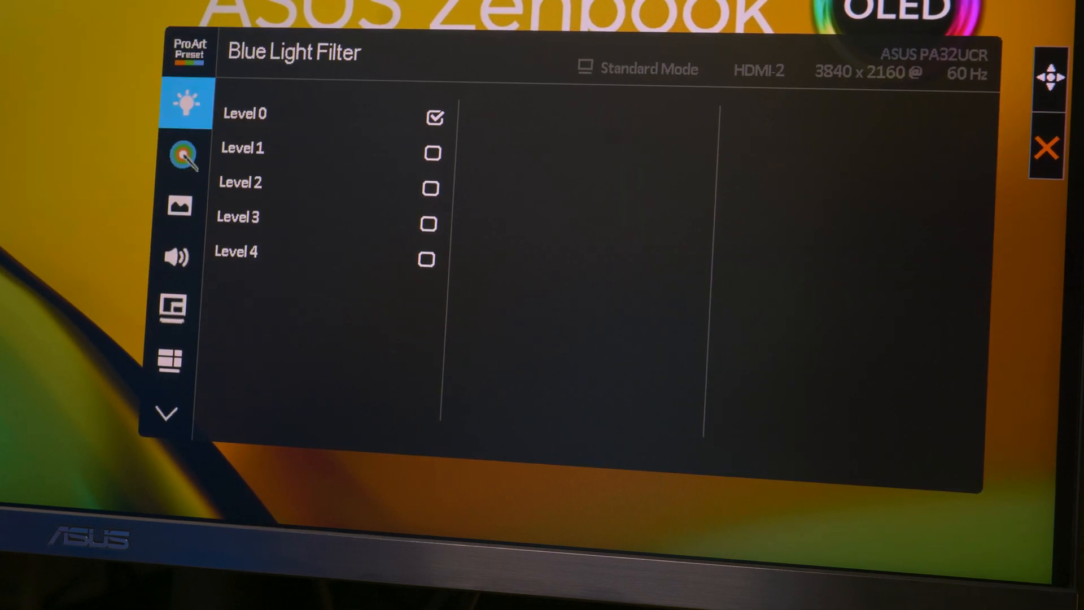
Move from Blue Light Filter to the System Setup page in the ASUS monitor OSD.
click(177, 361)
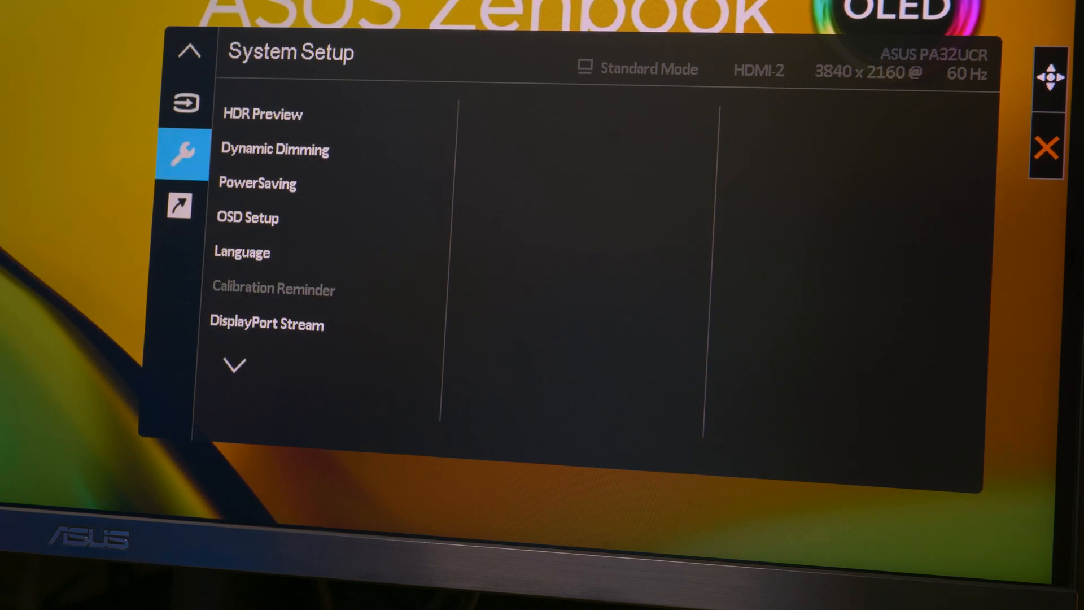
click(262, 114)
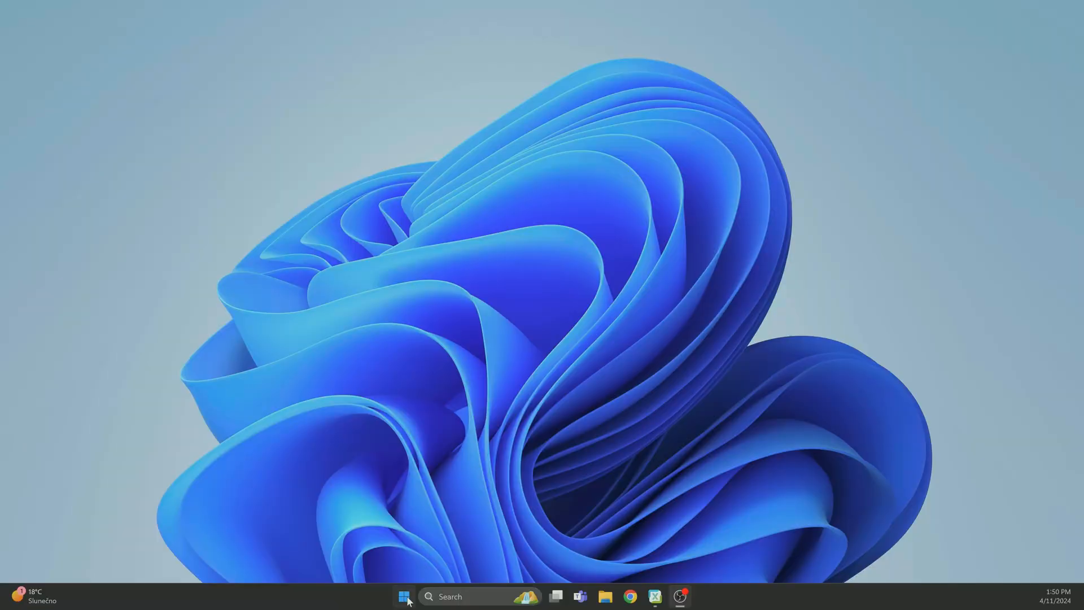
Open Windows Settings from Start and go to the PA32UCR display's Use HDR page.
click(403, 596)
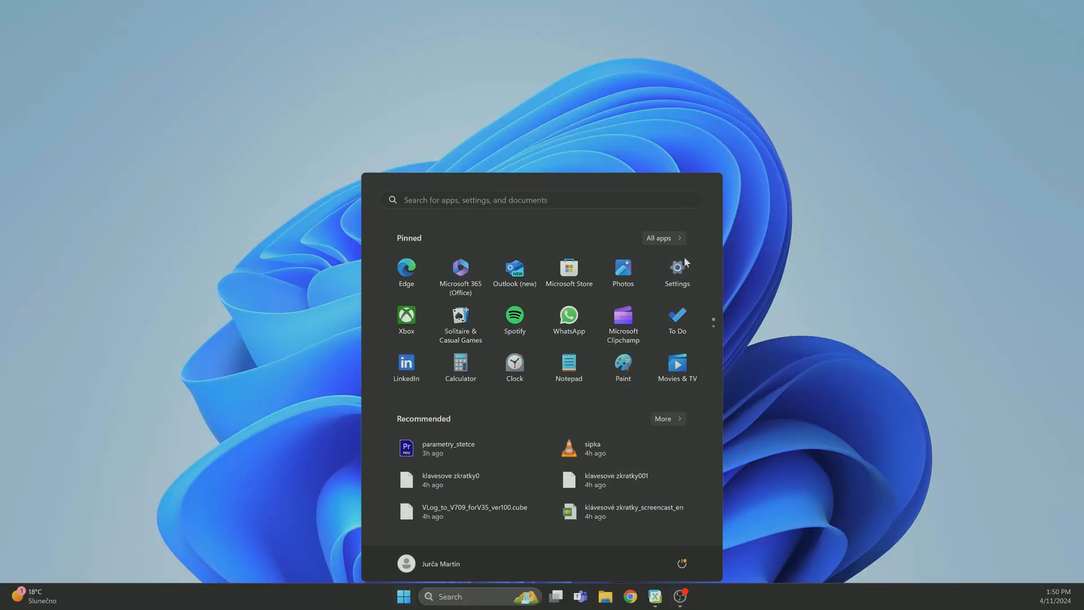
click(675, 270)
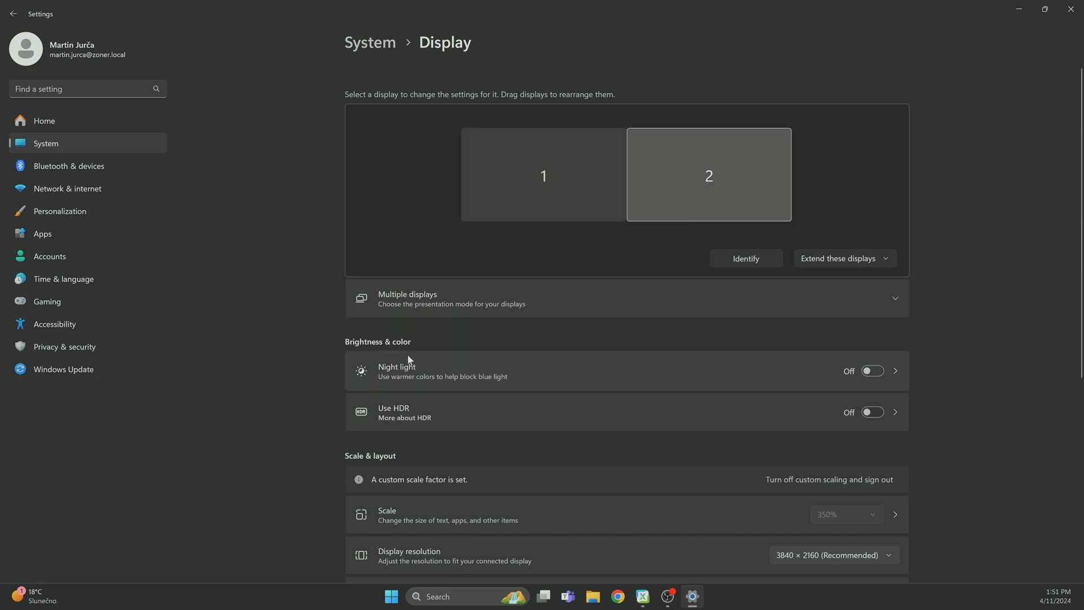
mouse_move(455, 429)
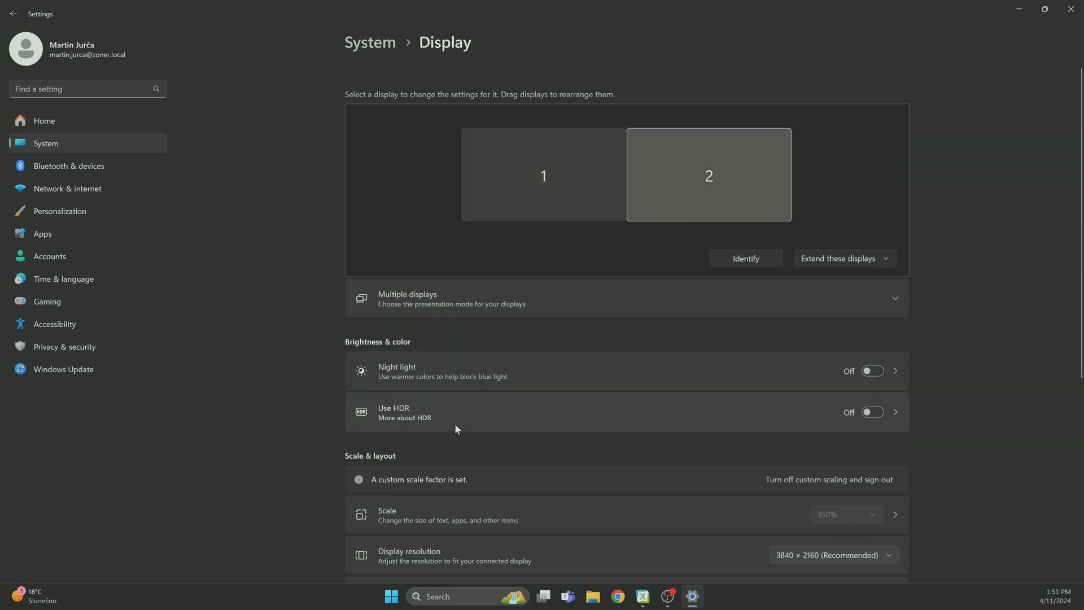
mouse_move(495, 420)
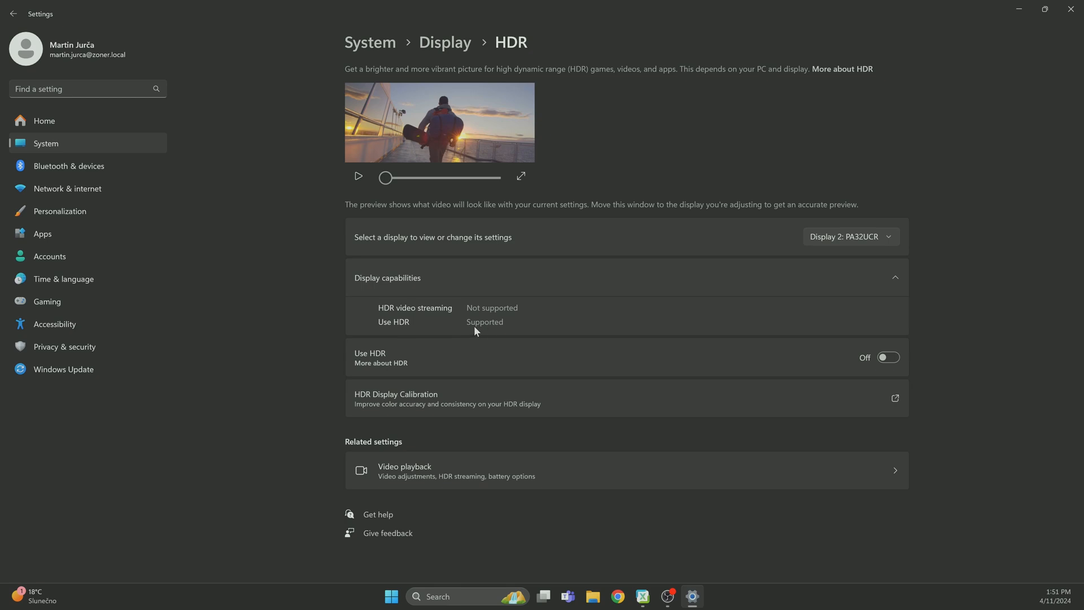
mouse_move(922, 354)
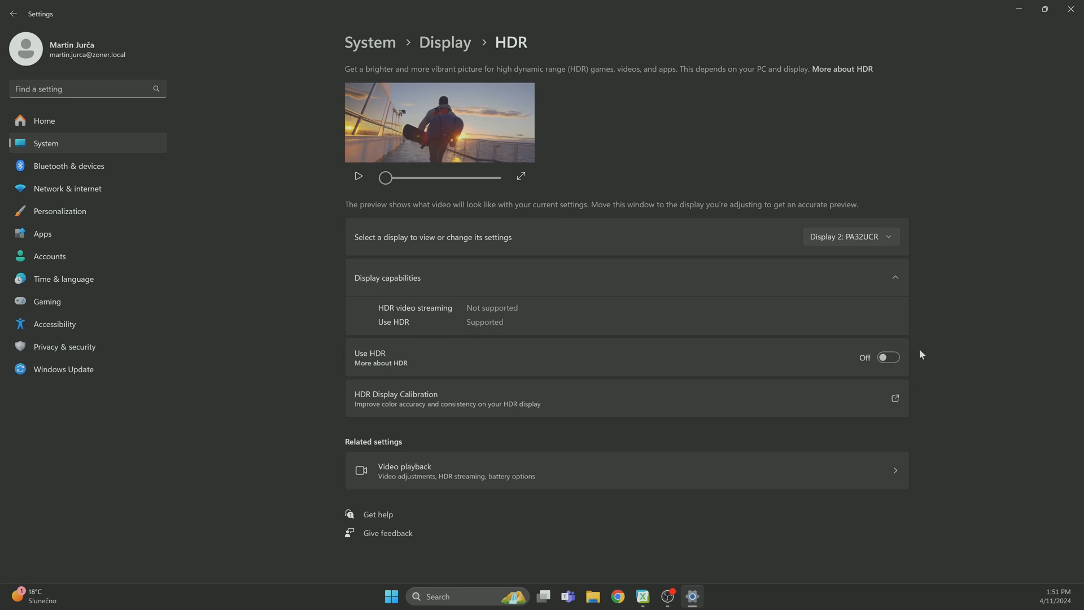
click(888, 357)
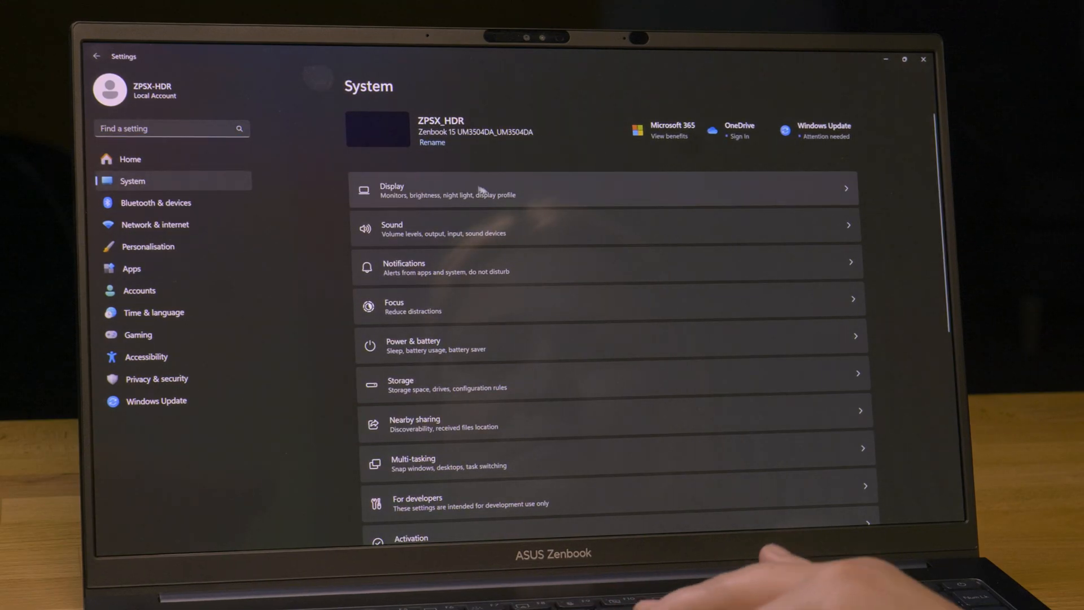
Set the Zenbook display's HDR battery option to Optimise for image quality and open Video playback choices.
click(447, 190)
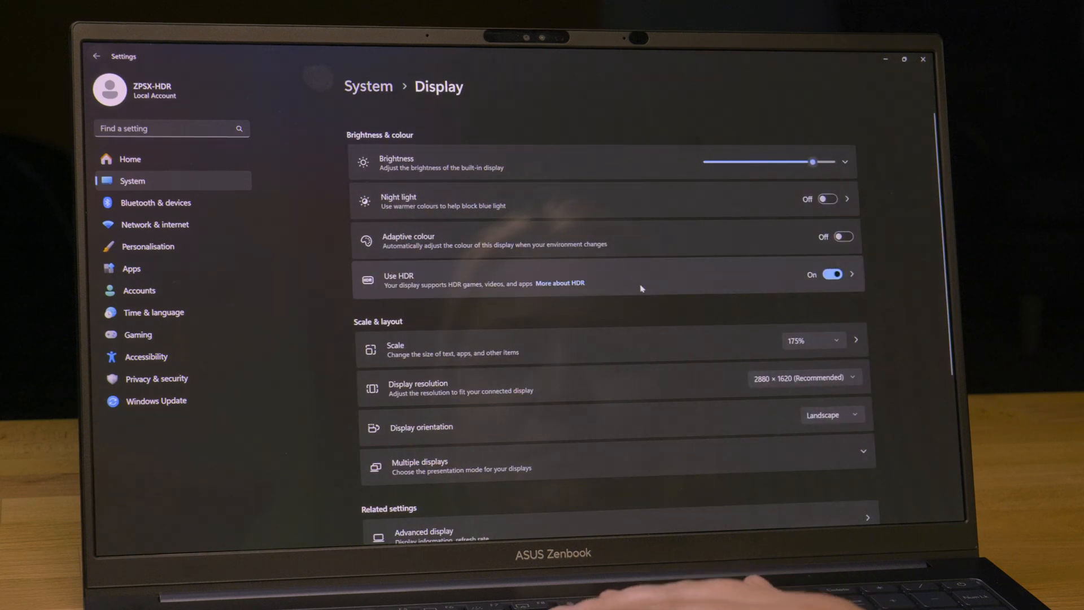
click(847, 274)
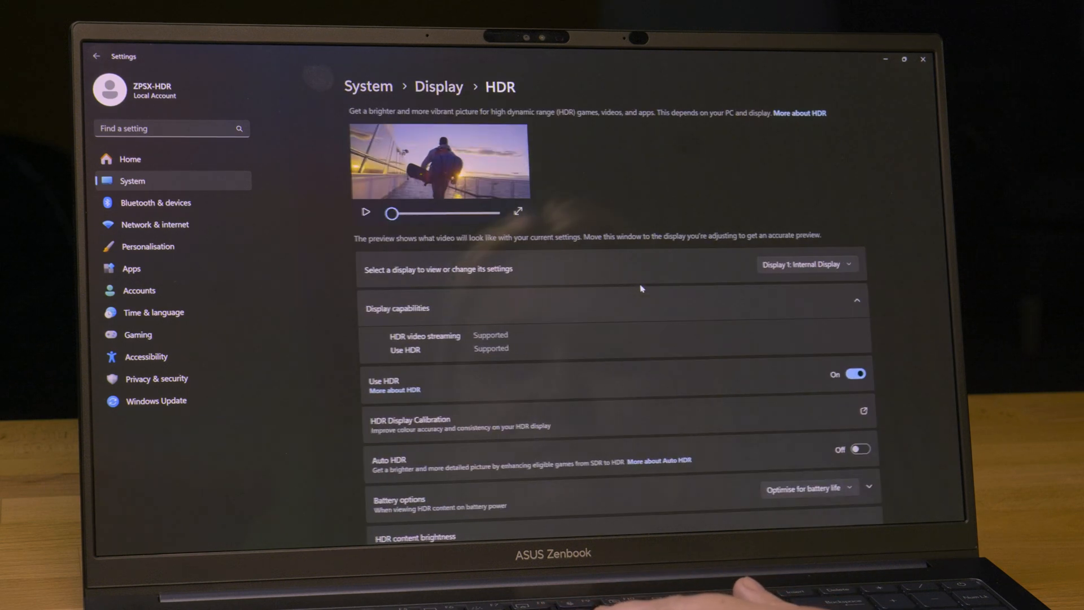
scroll(down, 3)
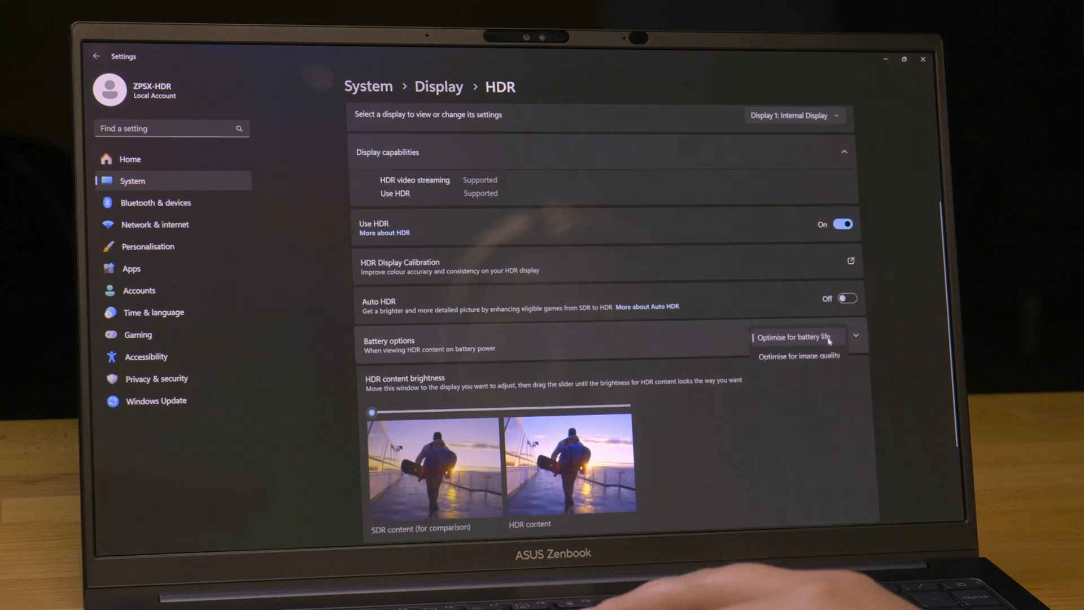
click(799, 356)
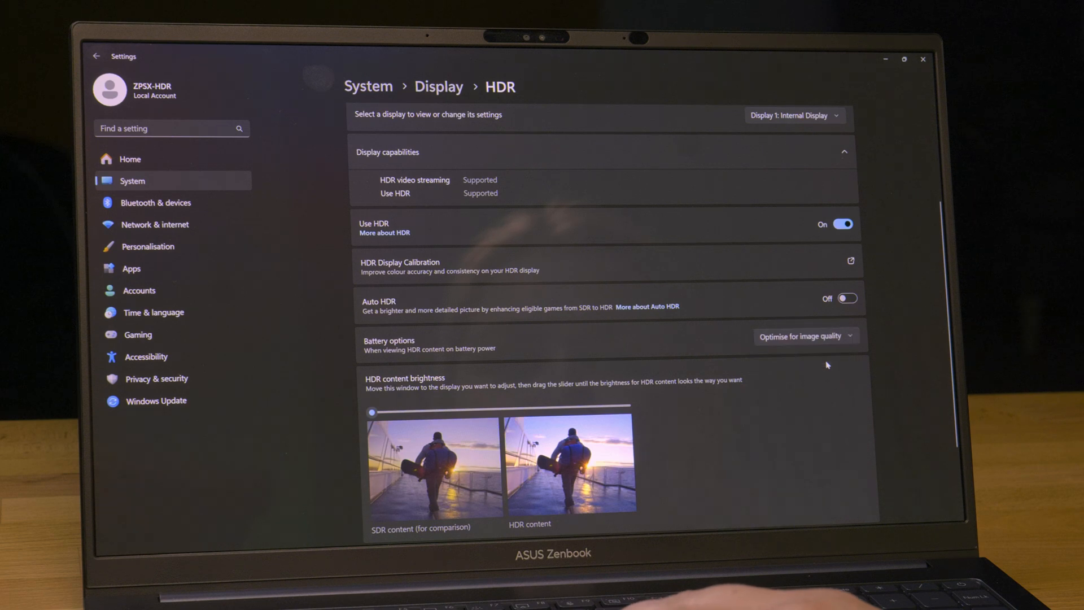
scroll(down, 3)
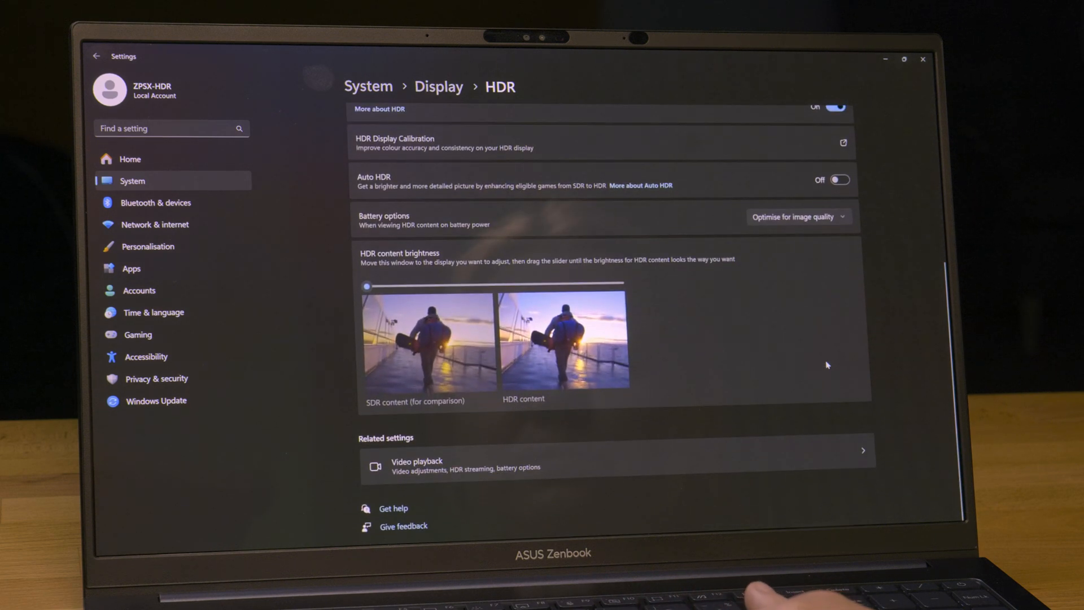
scroll(up, 3)
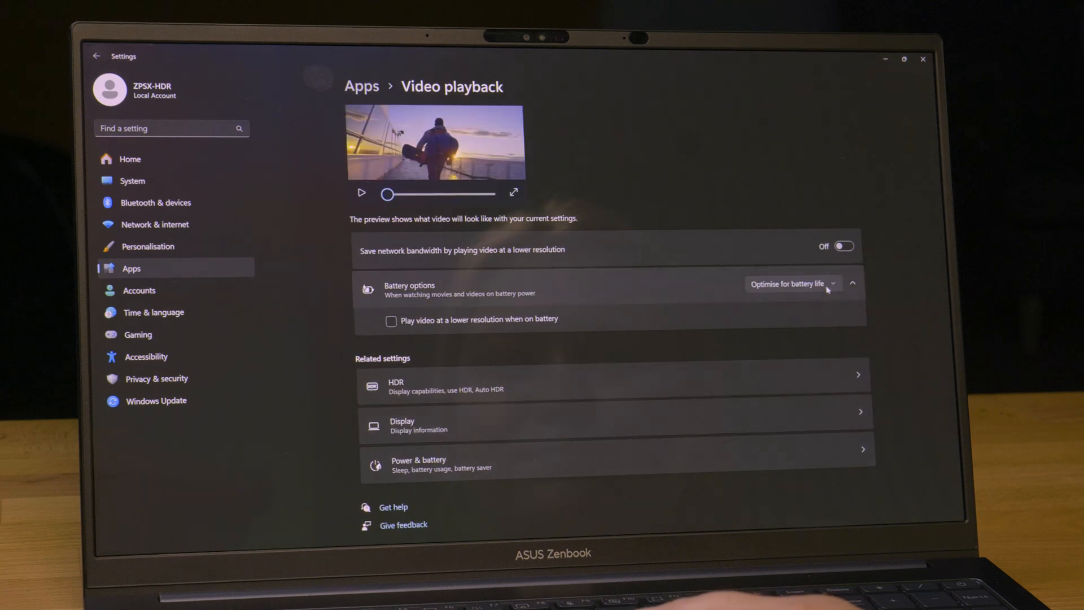
click(792, 283)
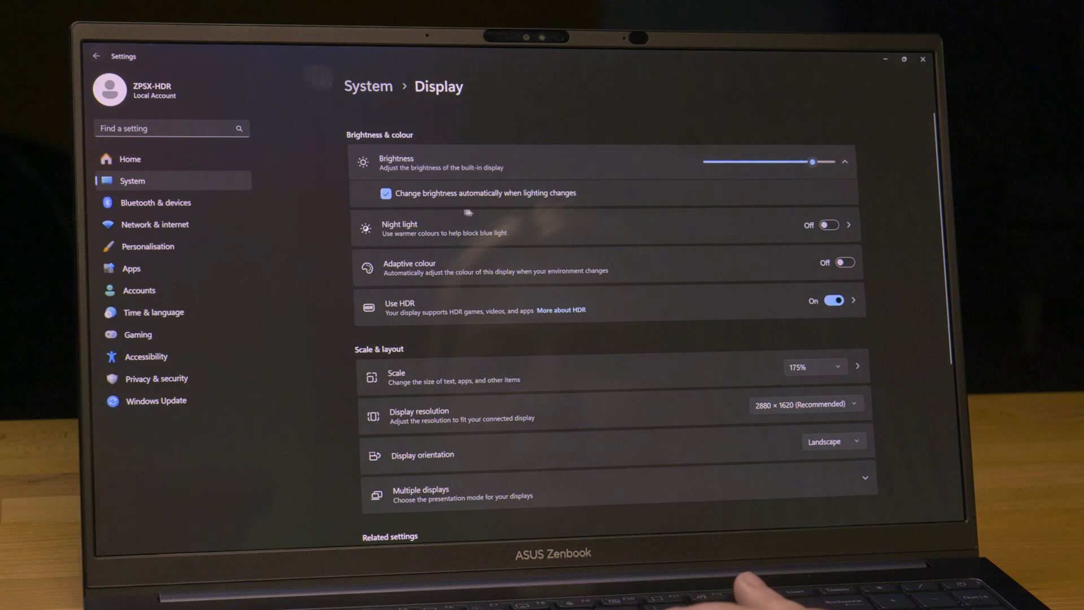
click(385, 193)
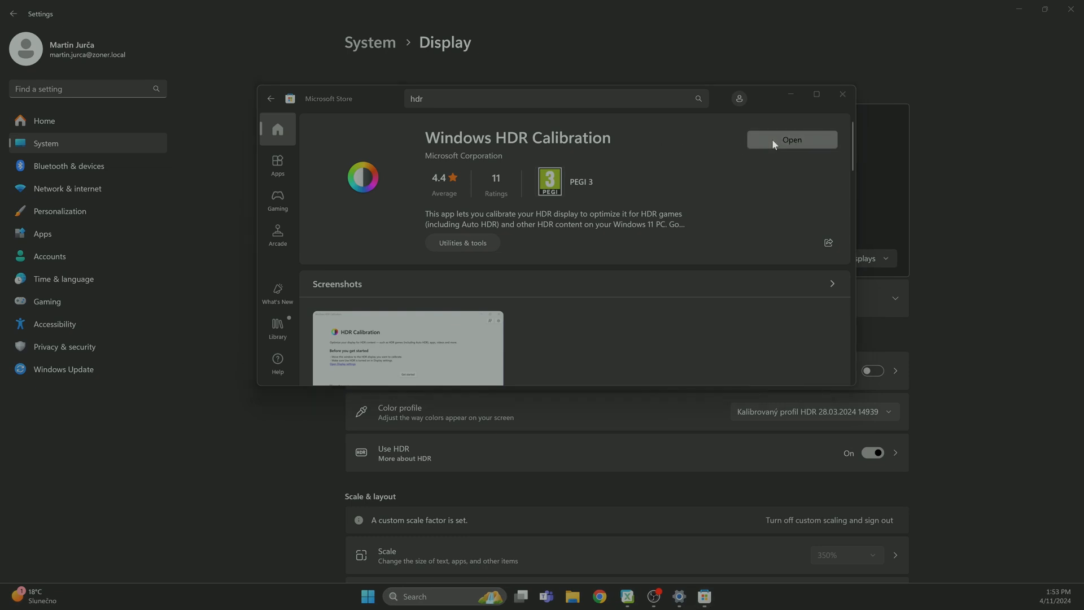
Launch Windows HDR Calibration from its Microsoft Store page.
click(791, 140)
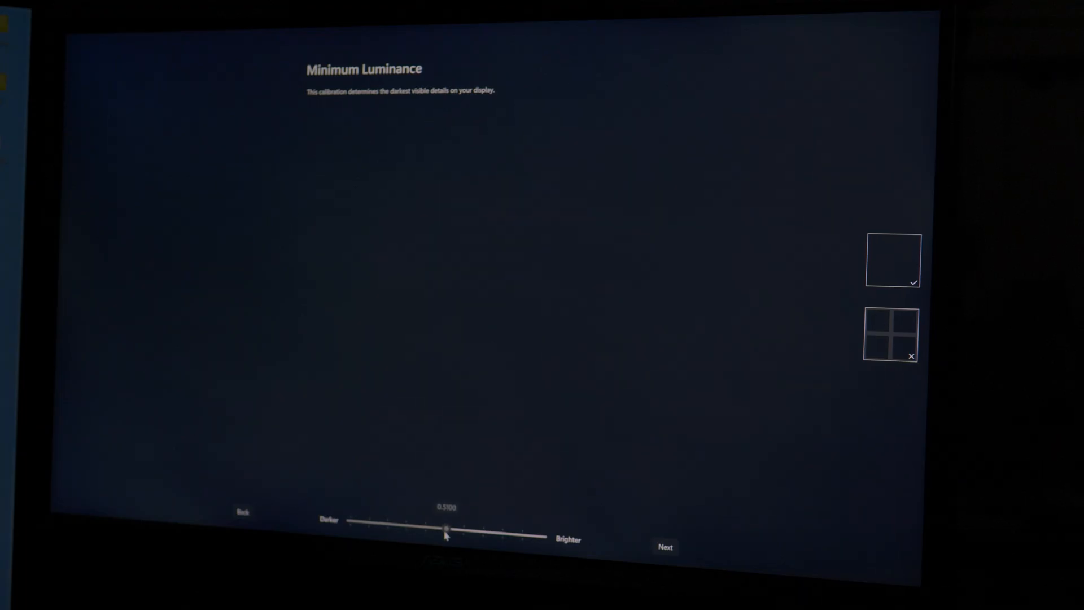
Lower minimum luminance, pass maximum luminance and colour saturation, and save the calibrated profile.
drag(447, 527, 423, 528)
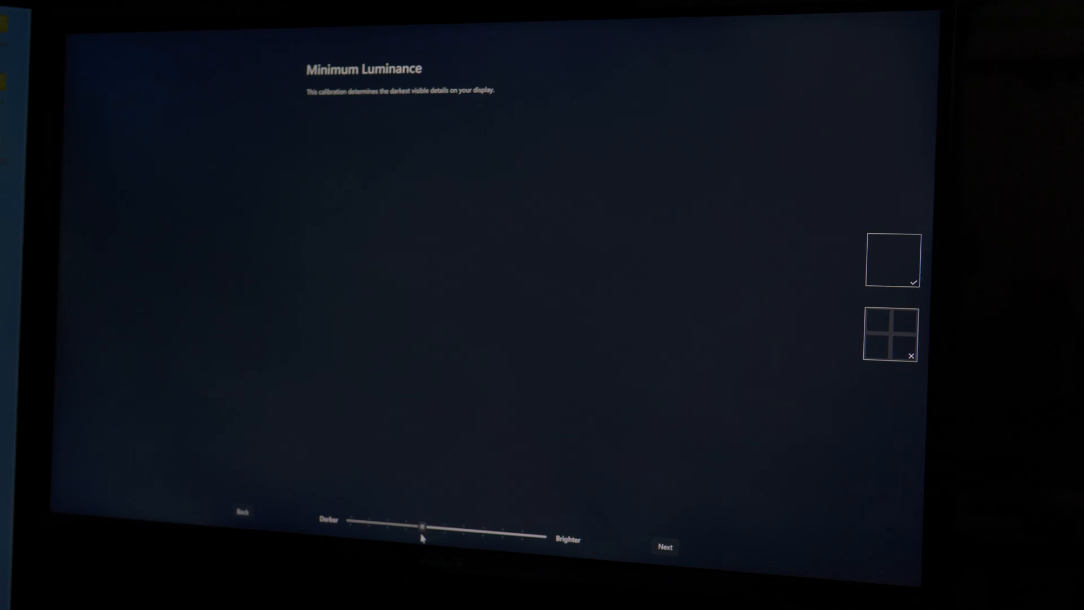
click(664, 547)
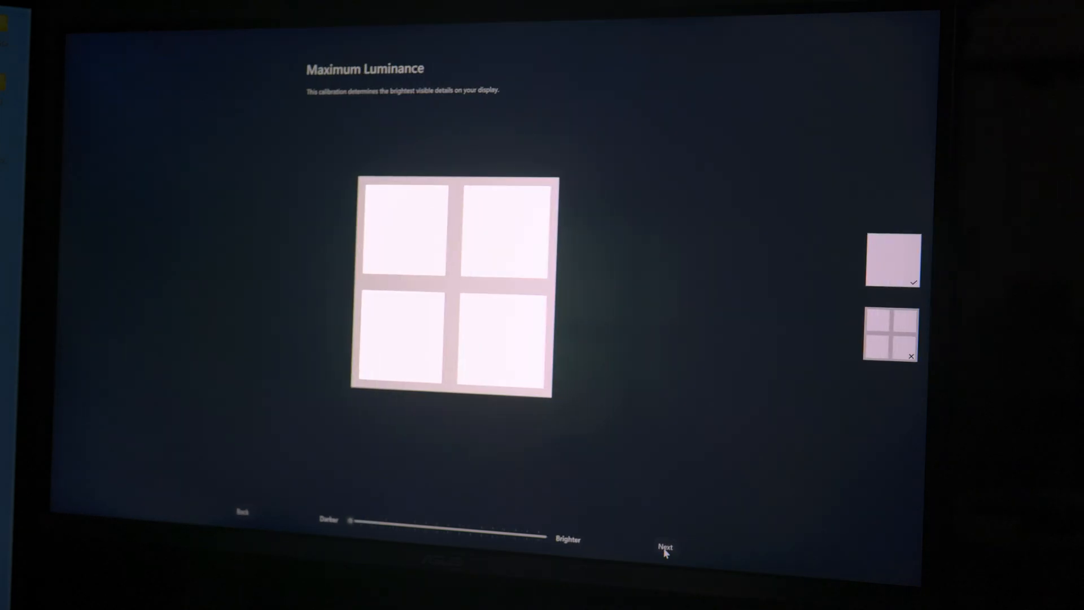
click(663, 548)
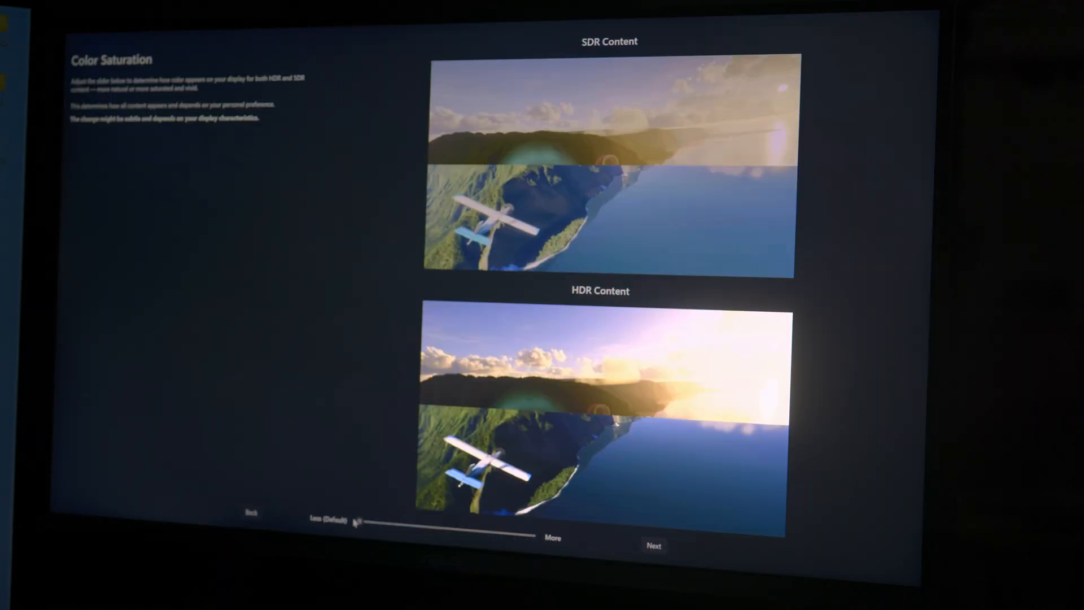
click(654, 546)
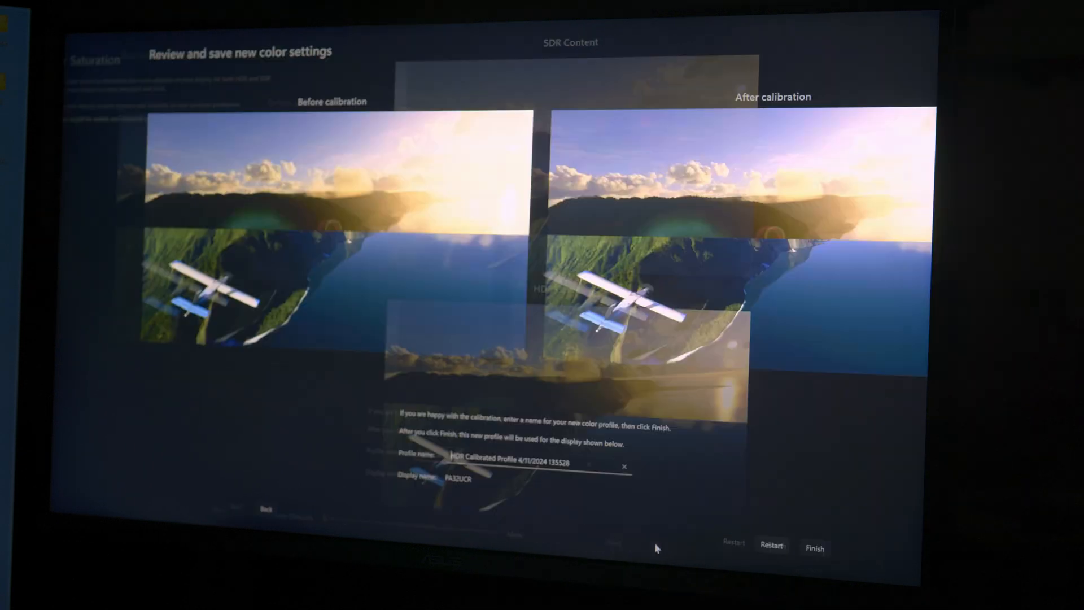
click(815, 548)
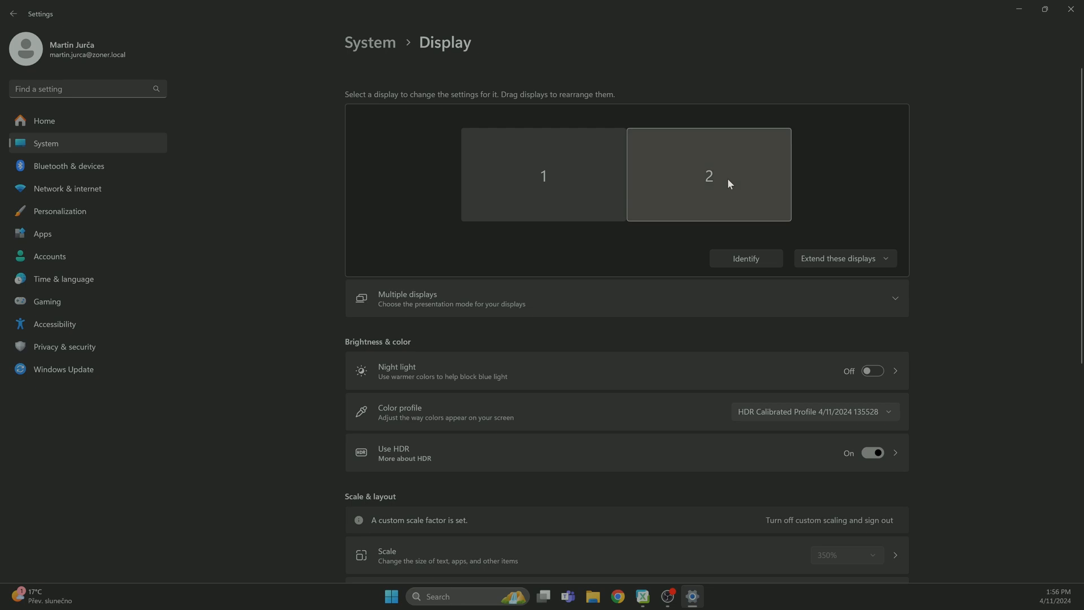
mouse_move(745, 453)
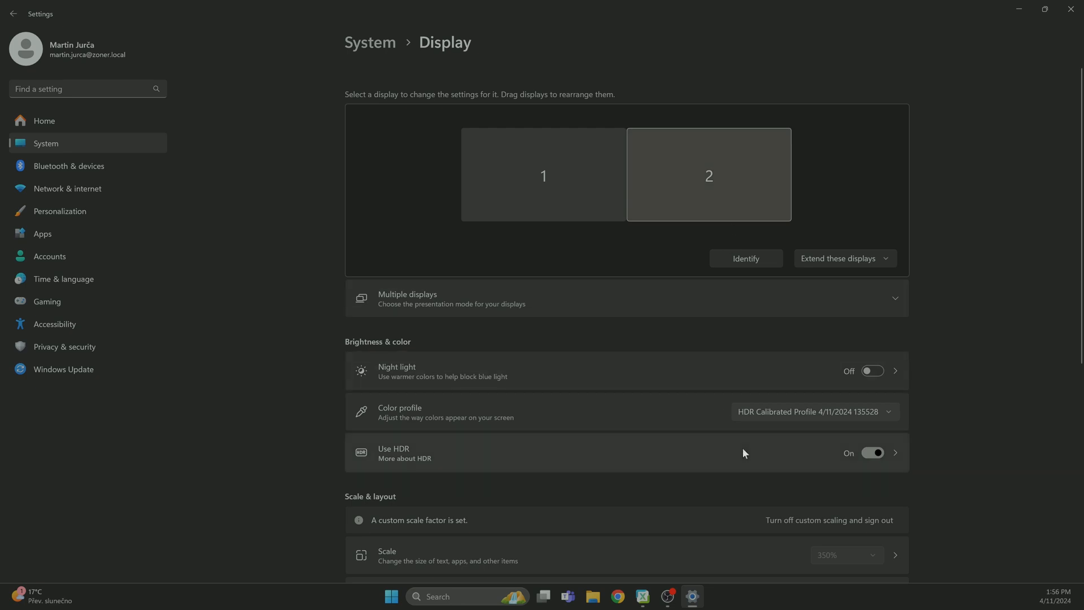
Confirm Display 2 uses the HDR Calibrated Profile and open its HDR settings.
click(895, 452)
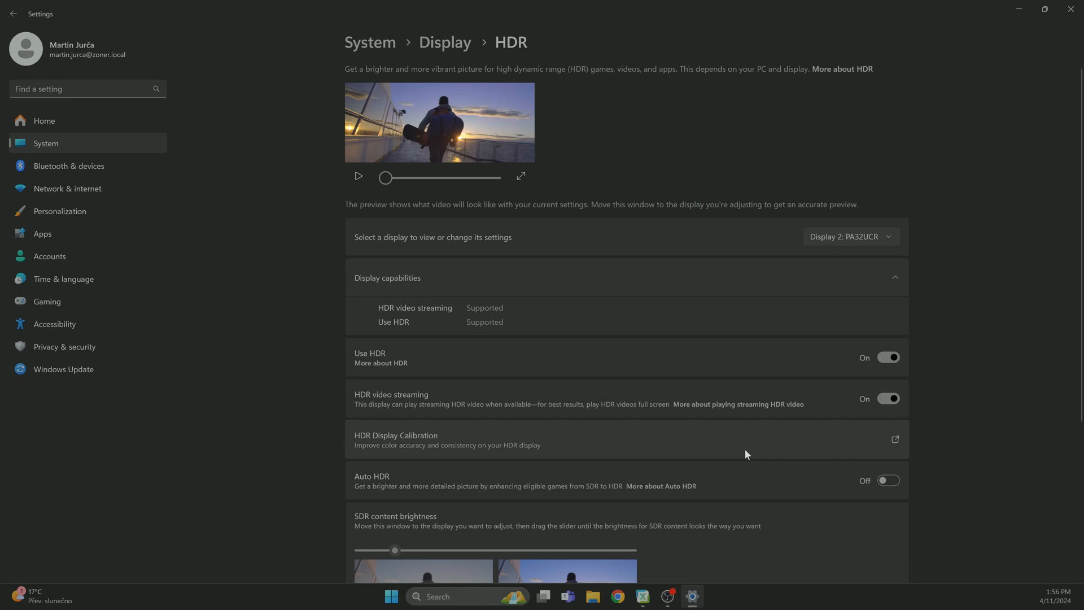
Try SDR content brightness at 37 and 42, then settle it low, around 7.
scroll(down, 3)
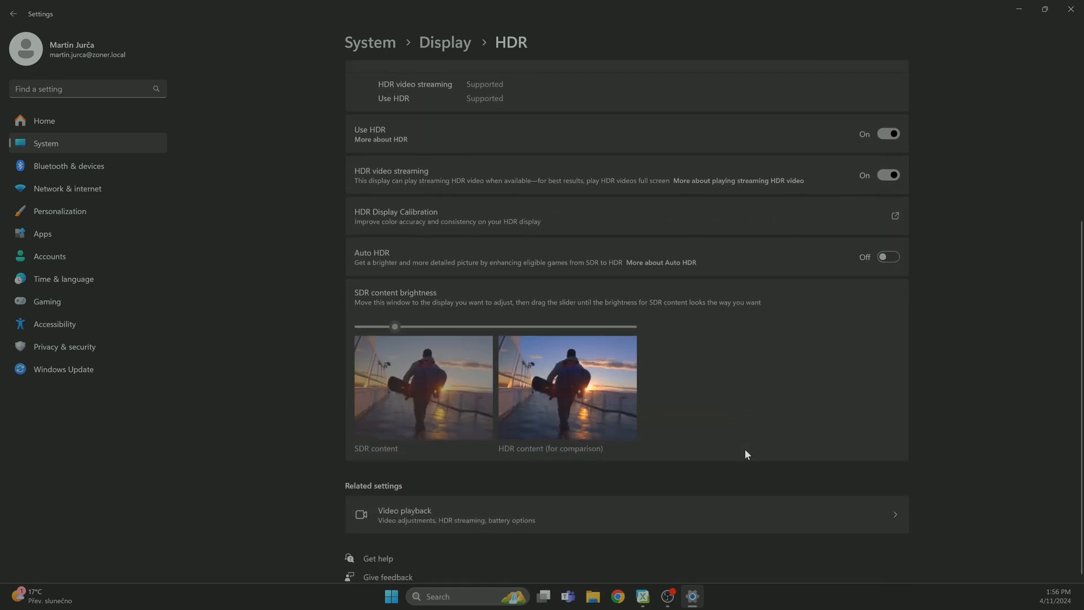
mouse_move(399, 337)
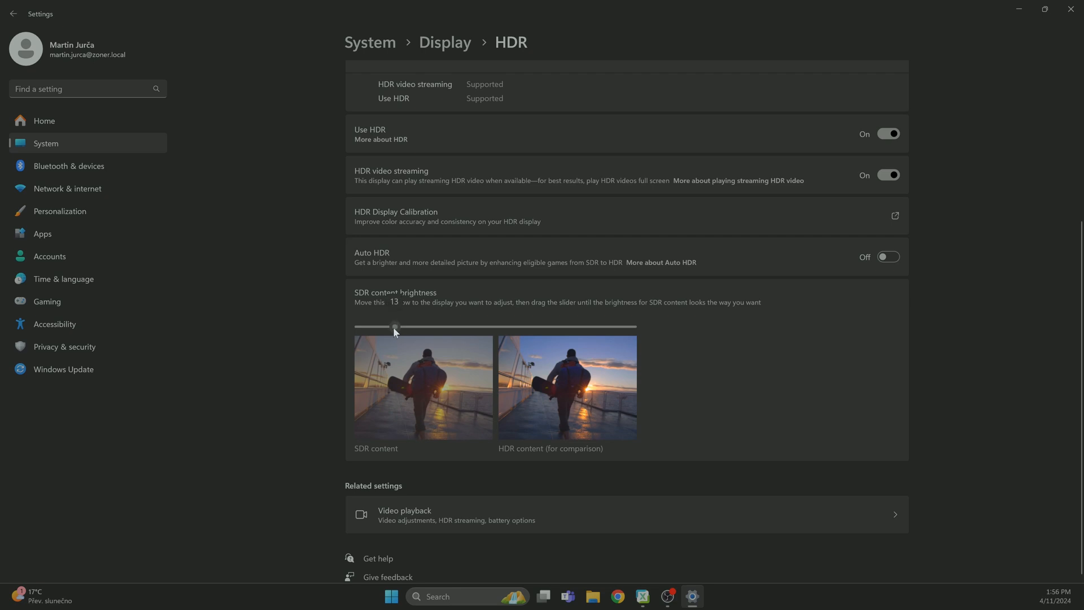
drag(395, 327, 461, 327)
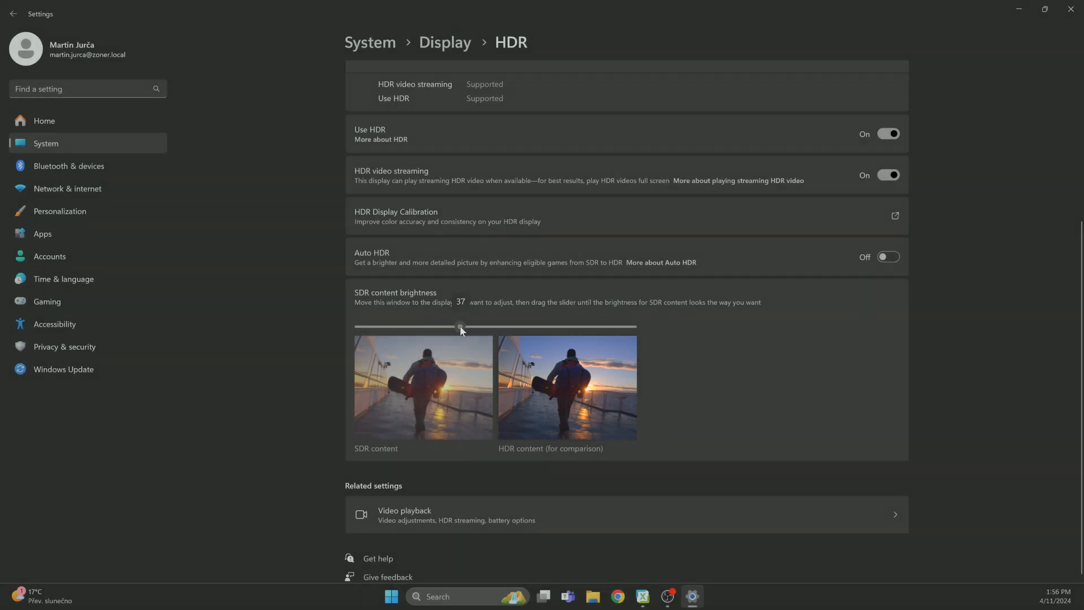
drag(460, 327, 475, 327)
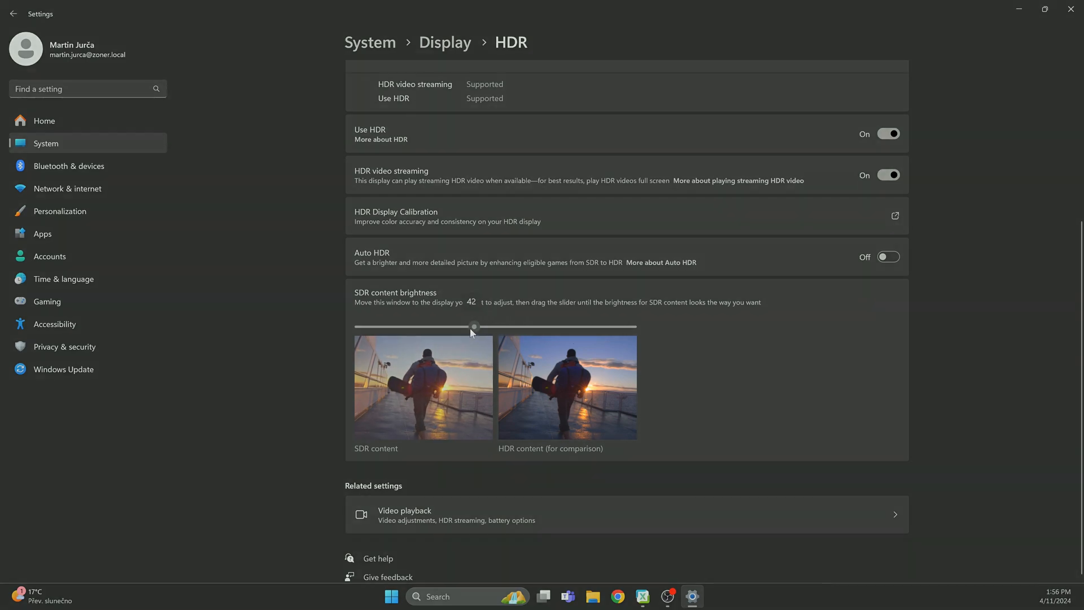
drag(474, 326, 379, 326)
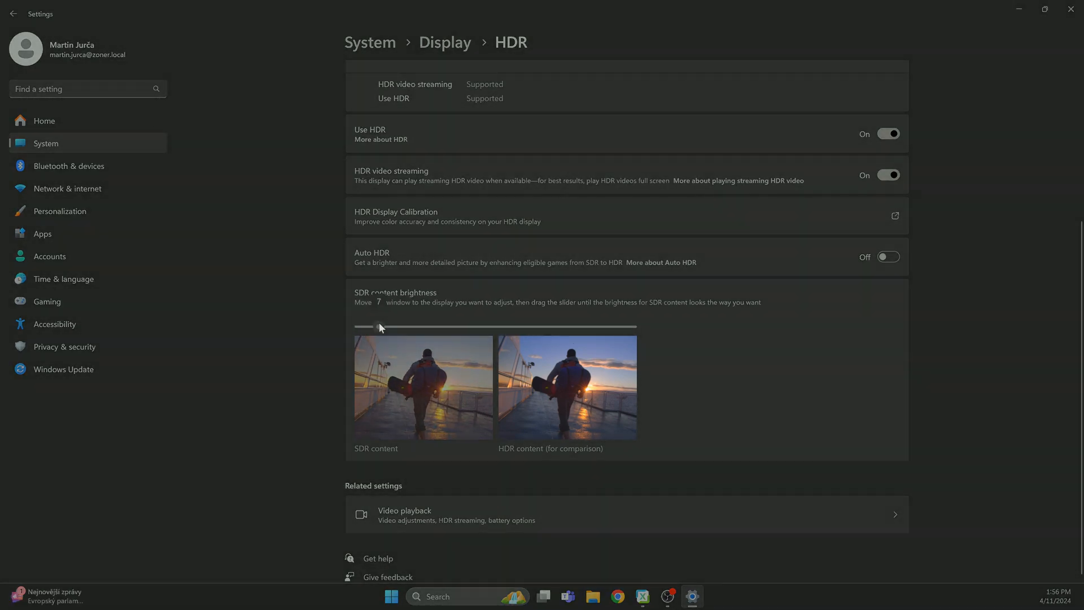
drag(379, 327, 410, 327)
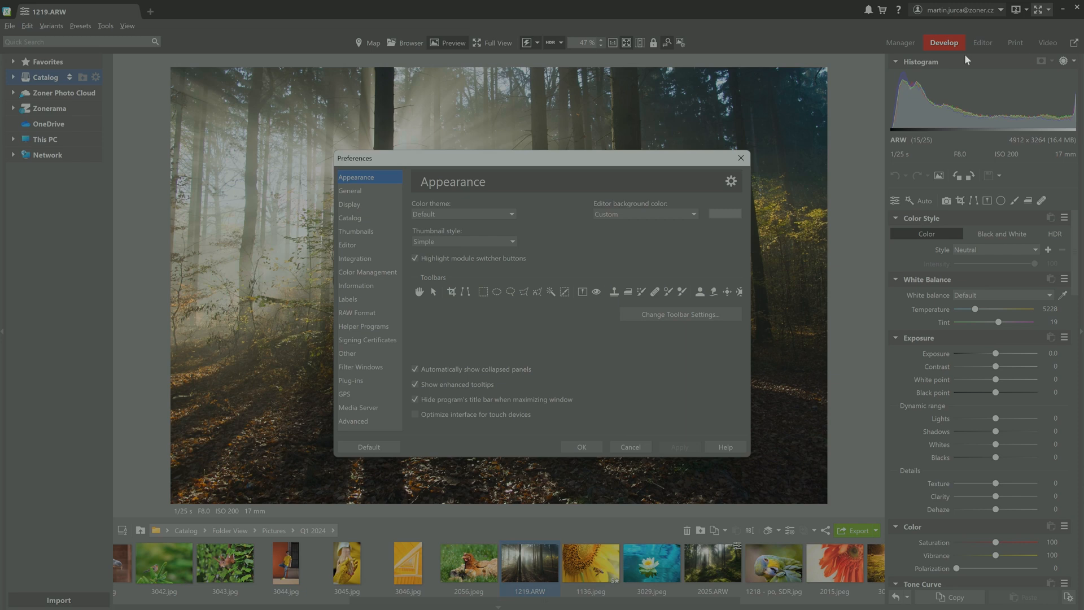
mouse_move(641, 216)
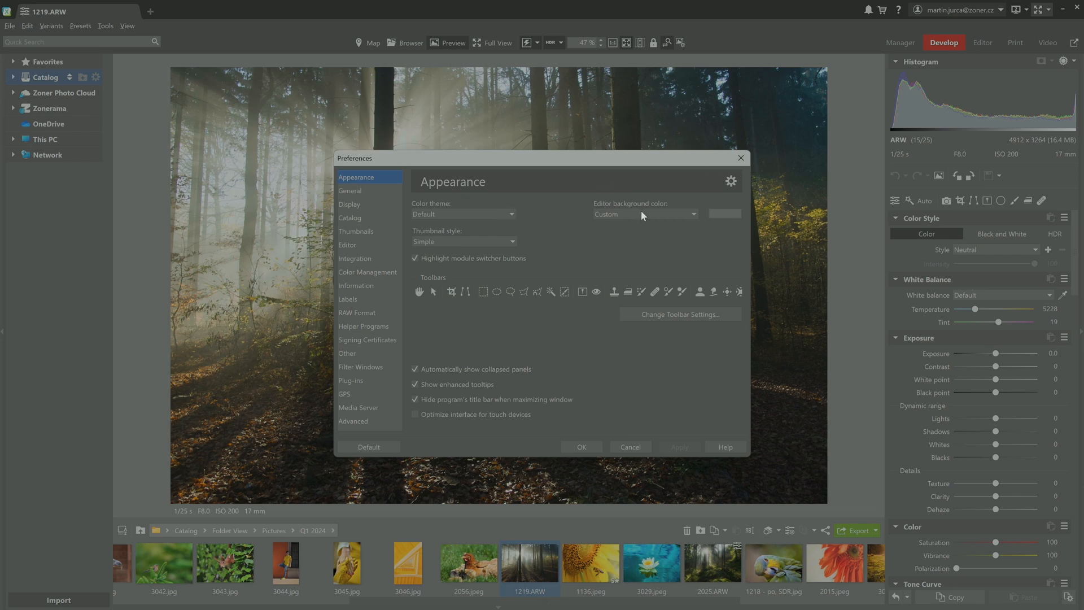
Pick a custom editor background colour in Color Picker and apply the Appearance preferences.
click(724, 213)
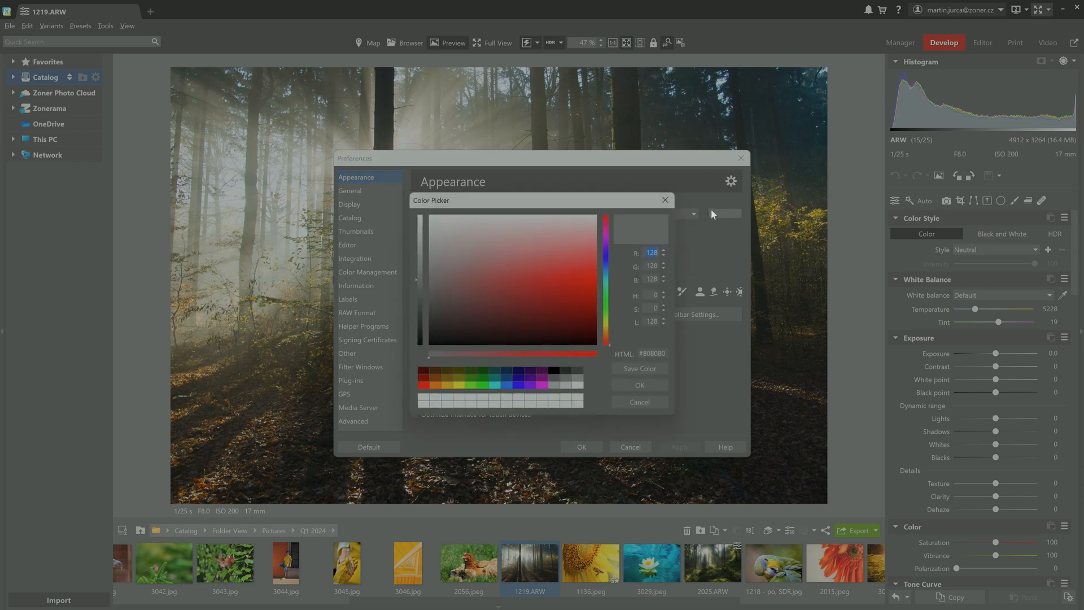
click(664, 200)
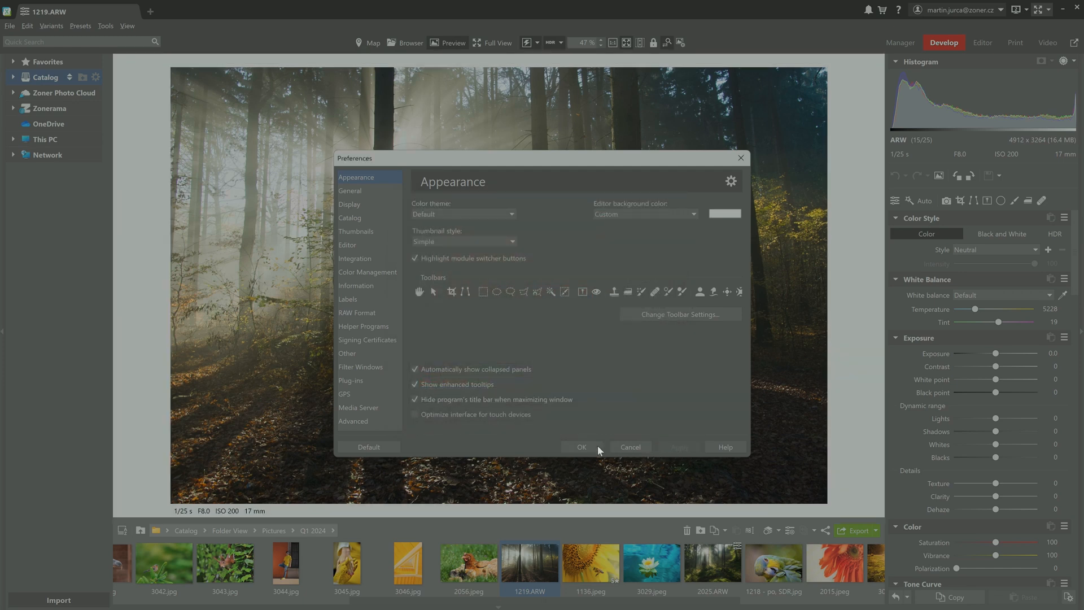
click(581, 447)
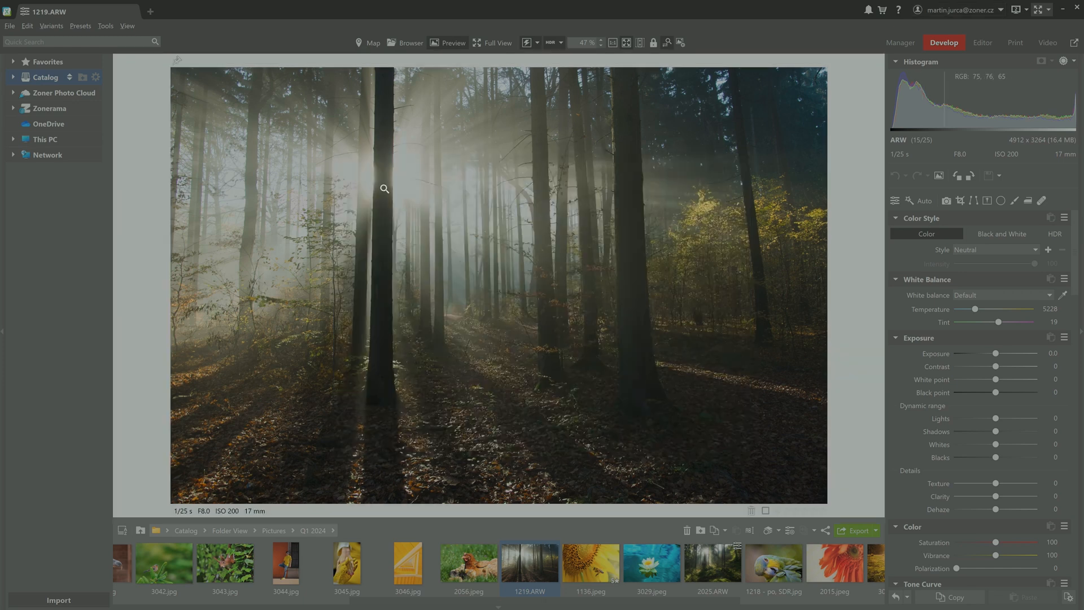
Switch the forest photo's Color Style to HDR, test exposure at -1.9, then return to 0.
click(1055, 234)
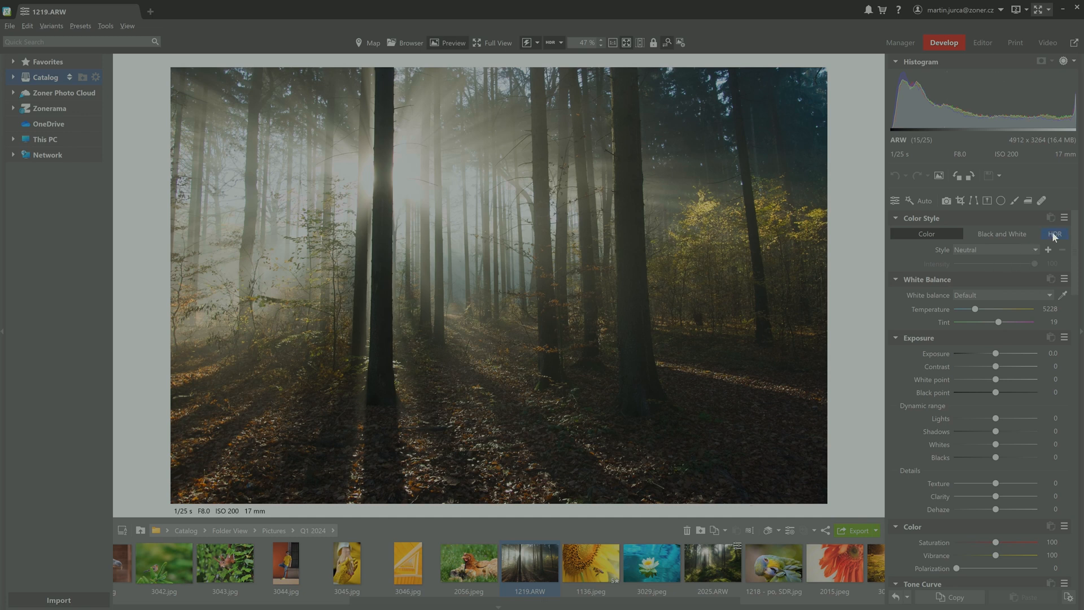
click(1053, 233)
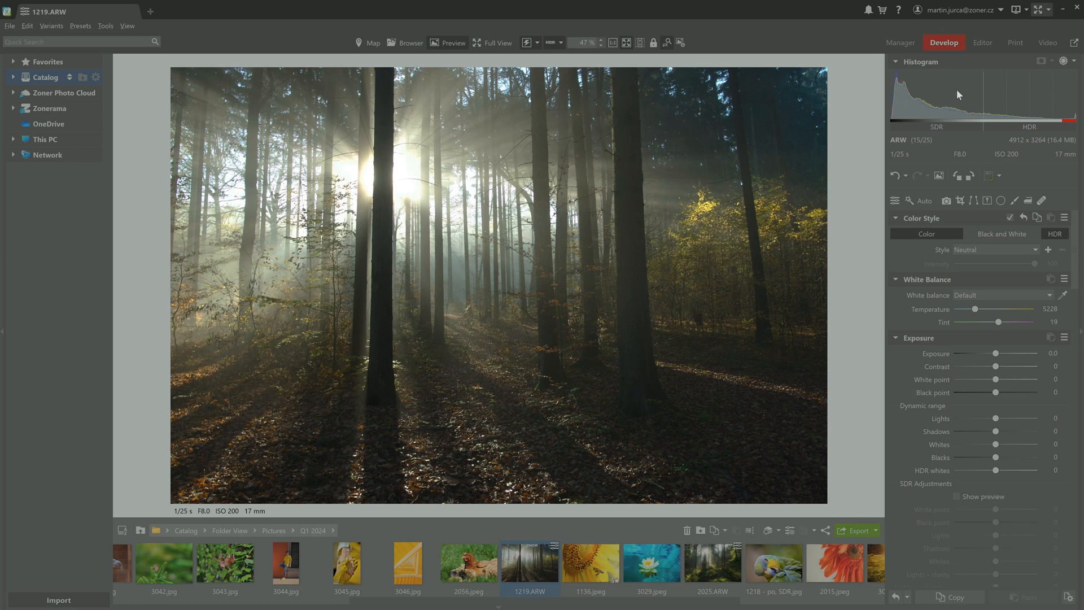
mouse_move(1064, 105)
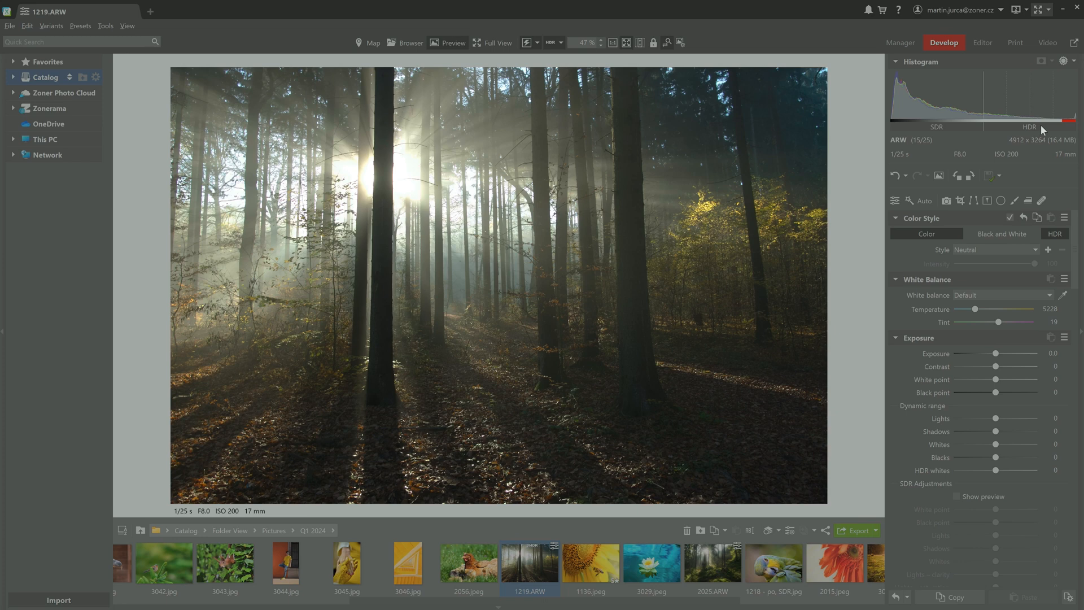
mouse_move(1035, 166)
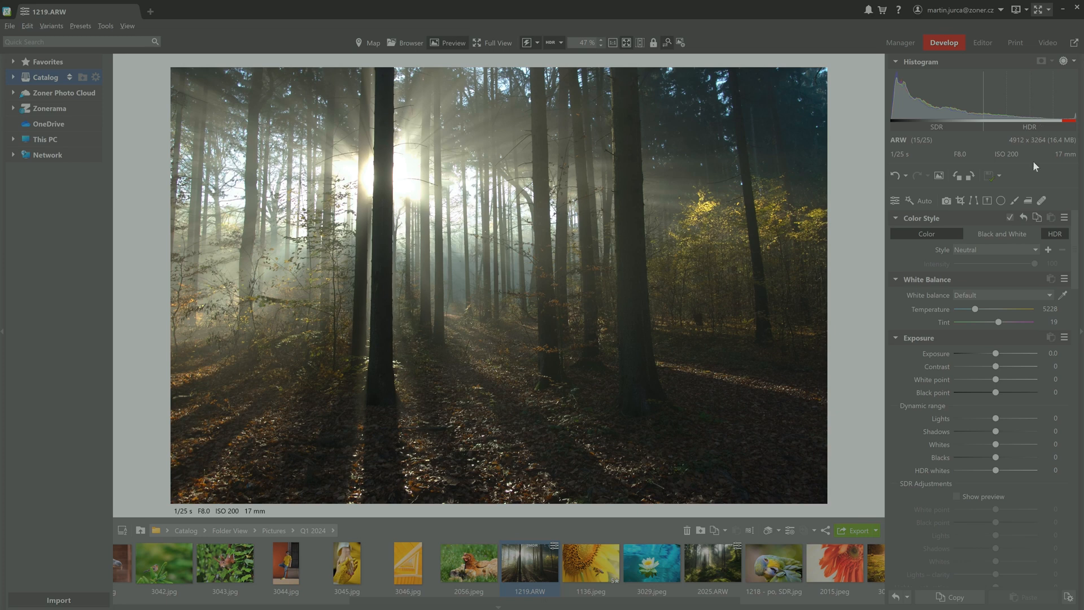
drag(995, 353, 978, 354)
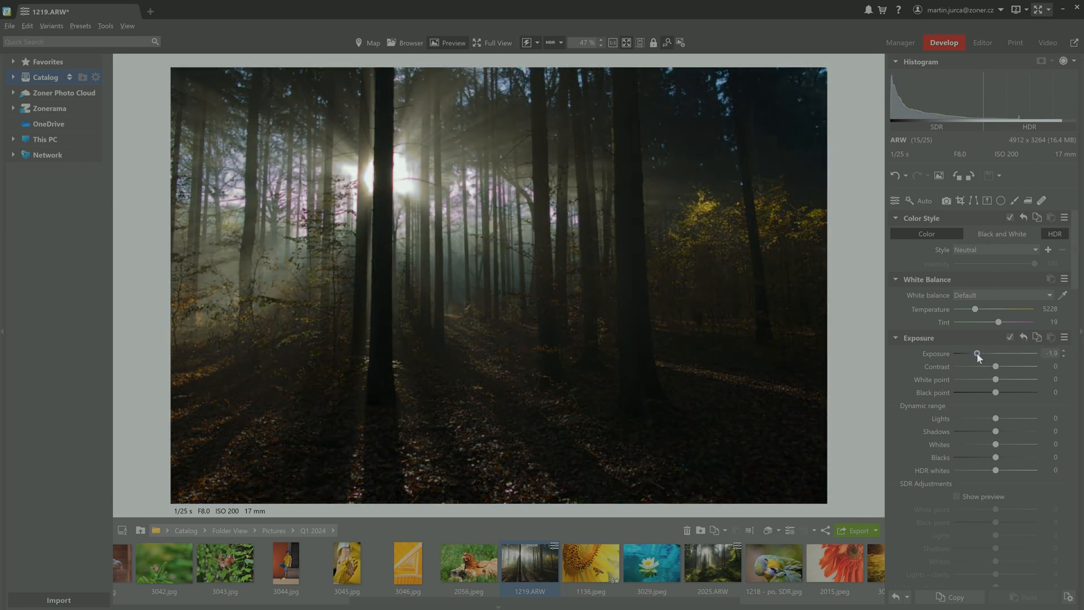
drag(979, 353, 990, 353)
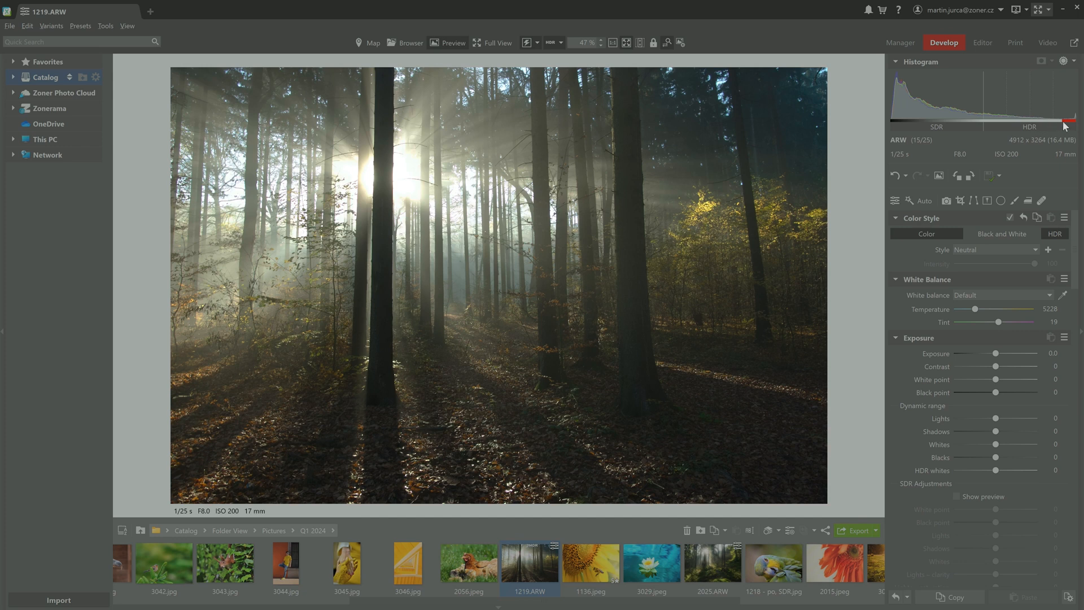
mouse_move(1074, 126)
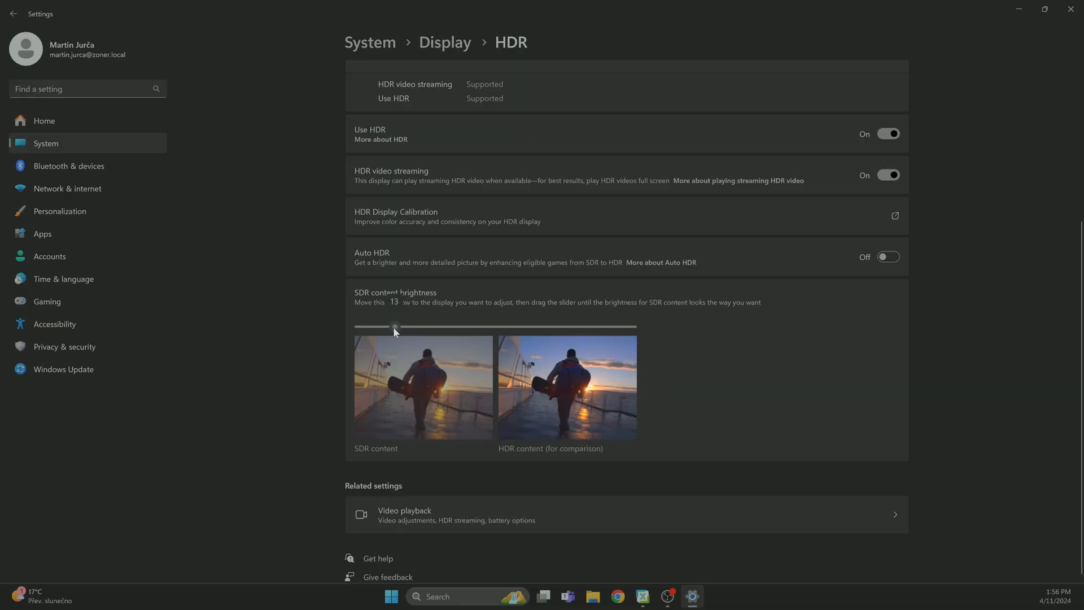
Sweep SDR content brightness to 14, then 73, then 0, then nudge it back up.
drag(394, 327, 397, 326)
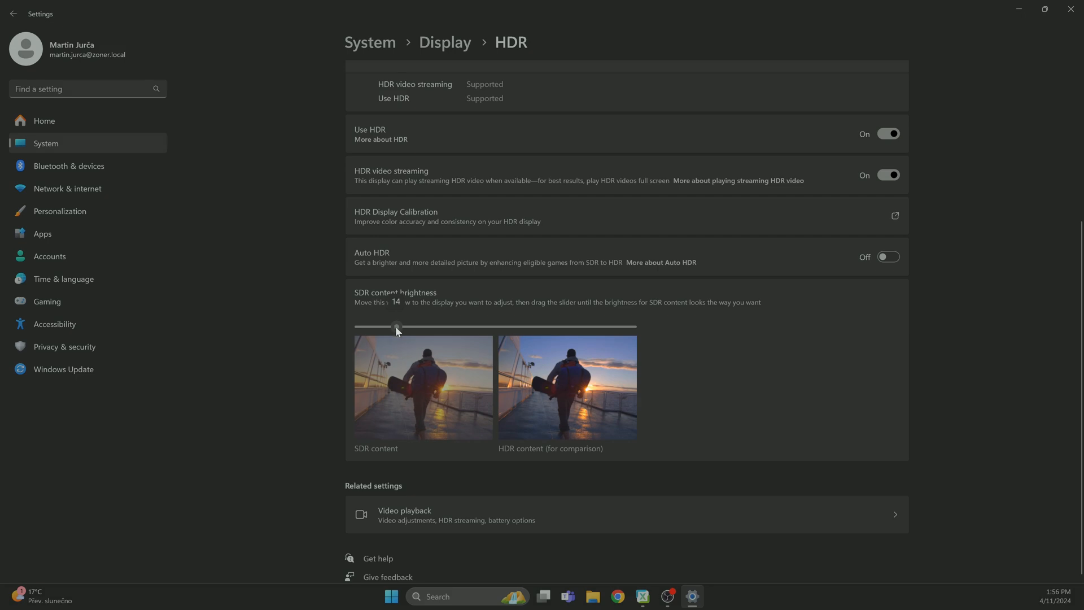
drag(396, 326, 558, 326)
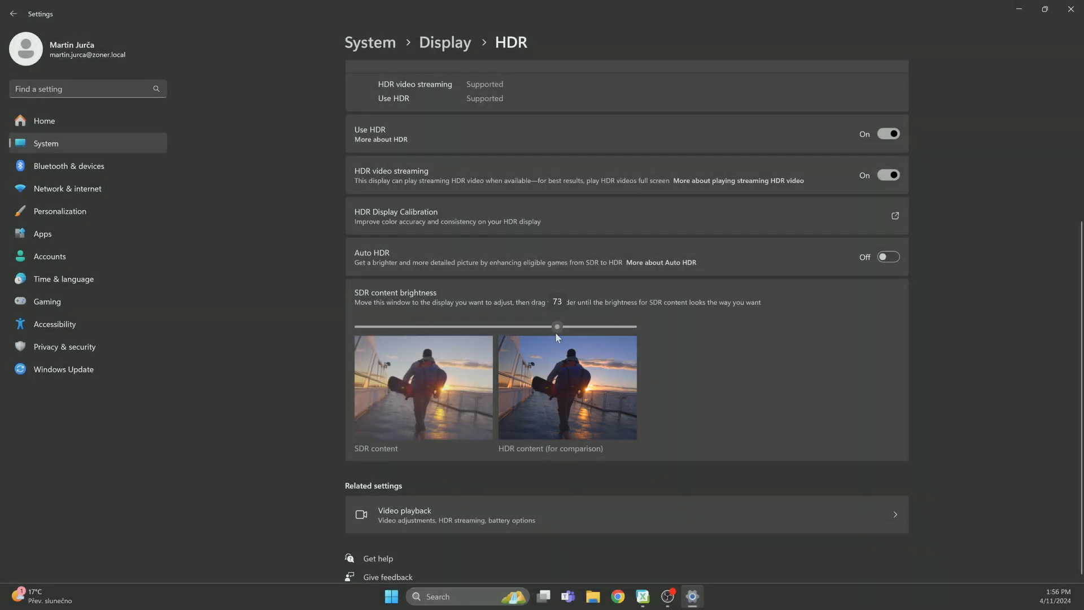
drag(557, 326, 354, 326)
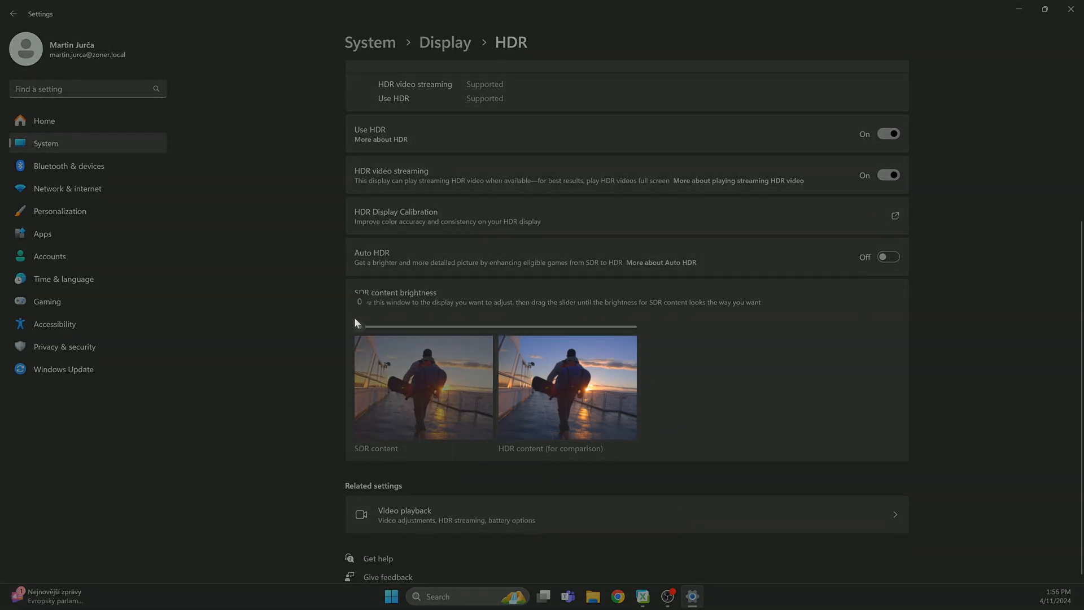
drag(355, 326, 412, 327)
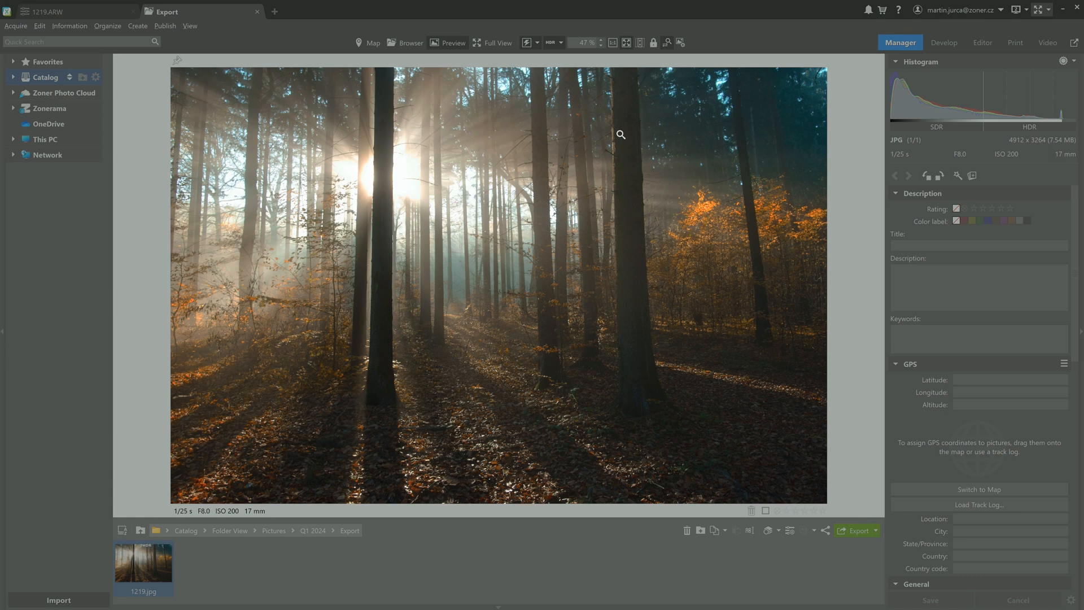
mouse_move(629, 116)
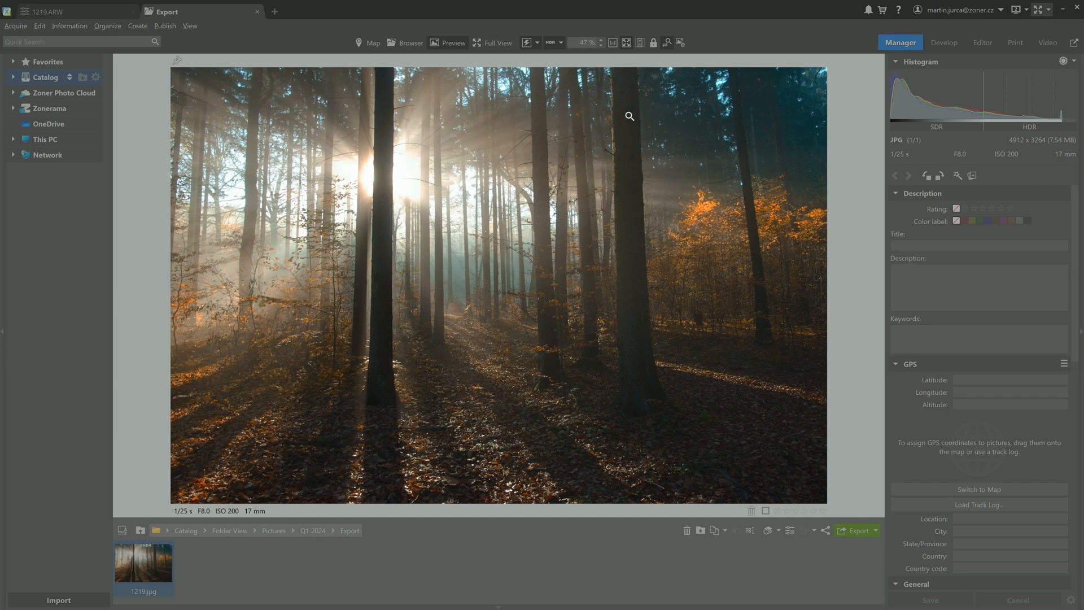
Open the HDR display mode dropdown for the exported forest 1219.jpg.
click(560, 42)
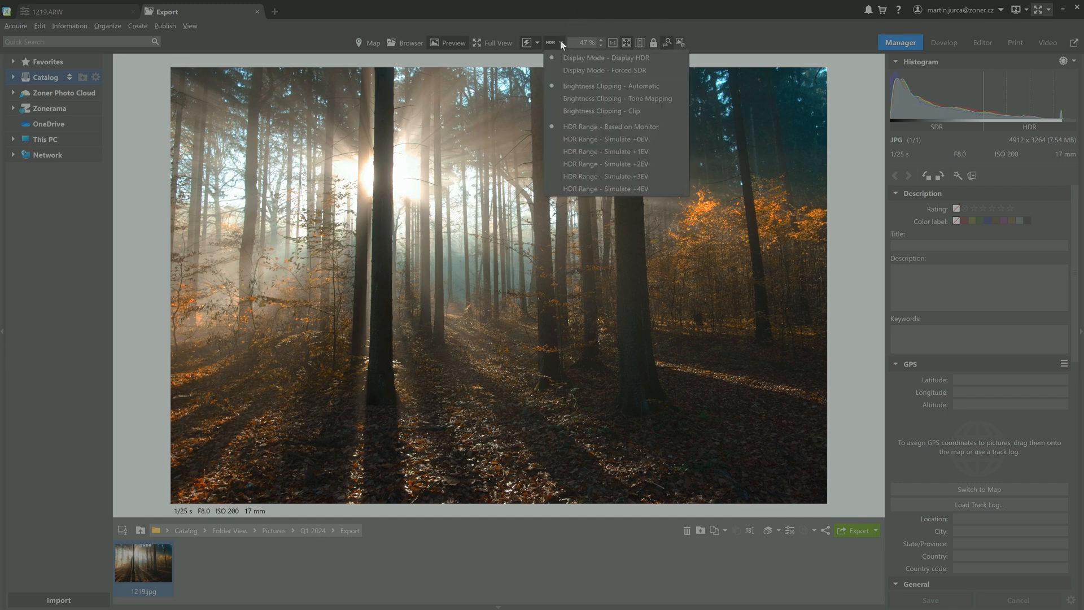